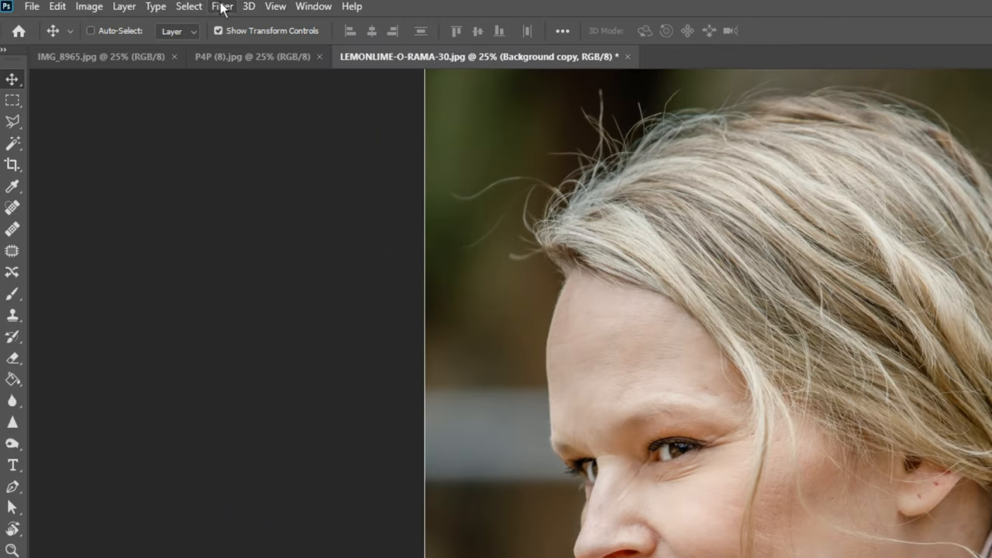
Apply a 2-pixel High Pass filter to the background copy, leaving blending at Normal
{"action": "left_click", "coordinate": [222, 6]}
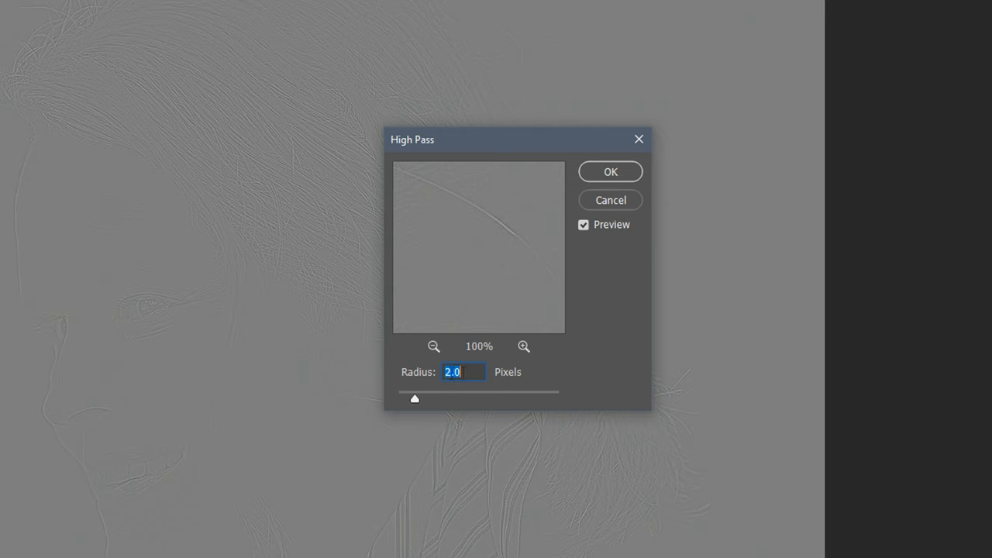
{"action": "mouse_move", "coordinate": [450, 379]}
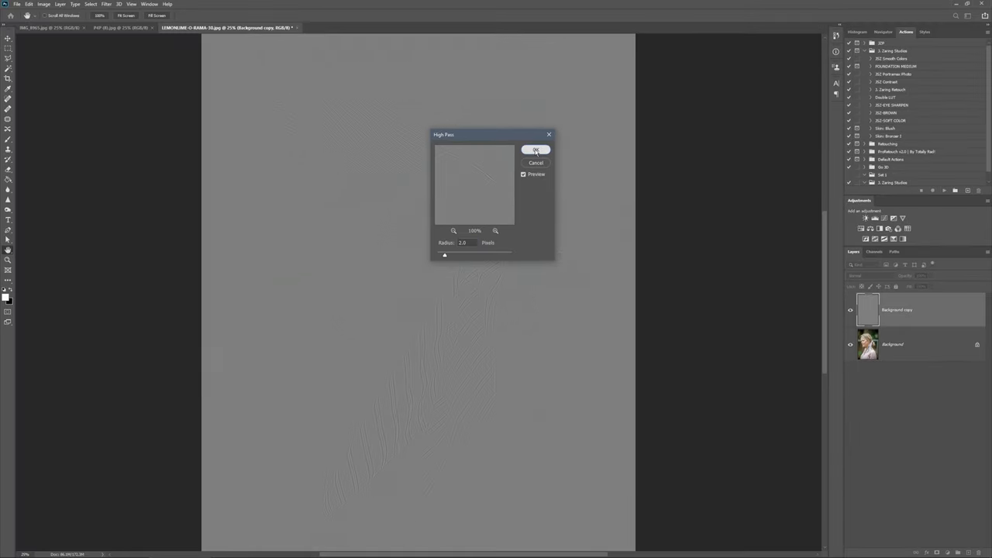
{"action": "left_click", "coordinate": [536, 150]}
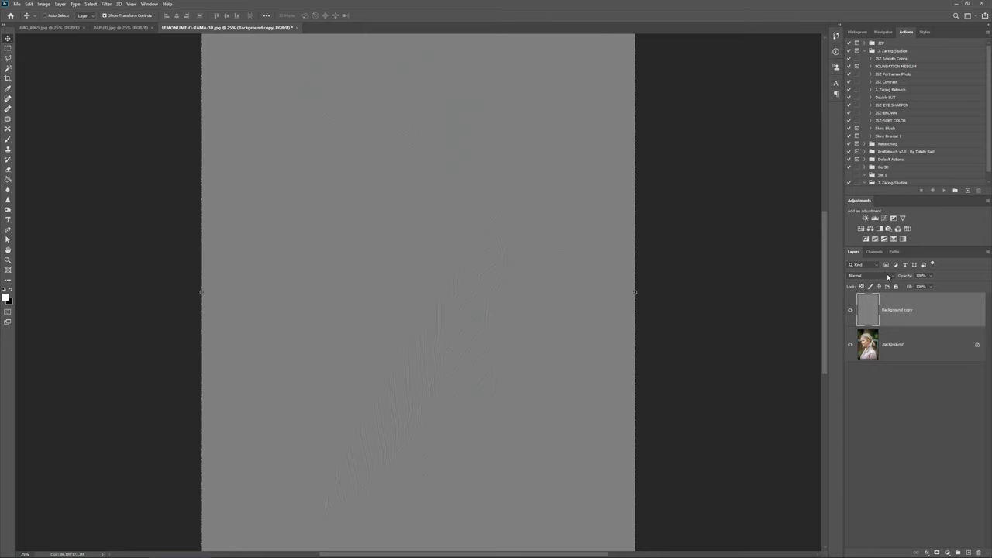
{"action": "left_click", "coordinate": [873, 276]}
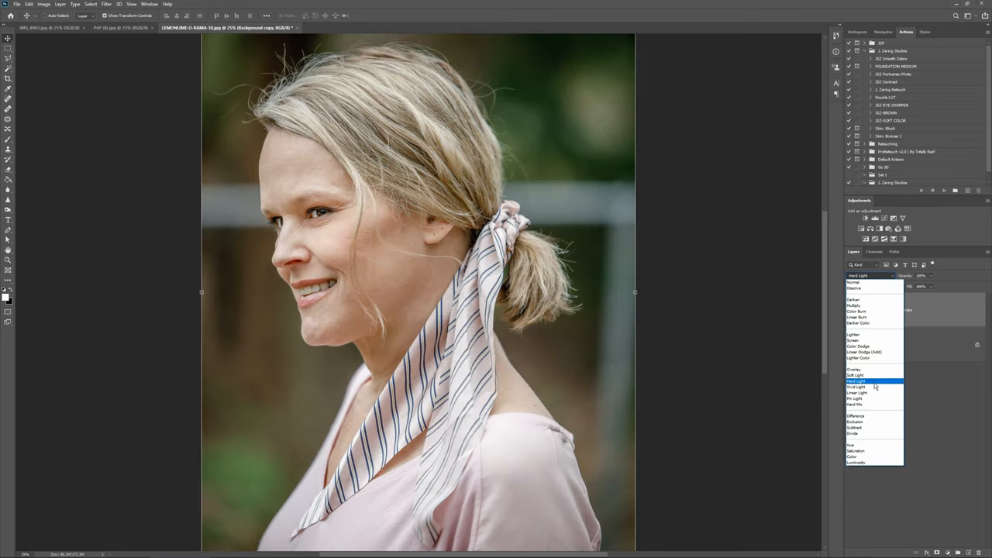
{"action": "left_click", "coordinate": [854, 281]}
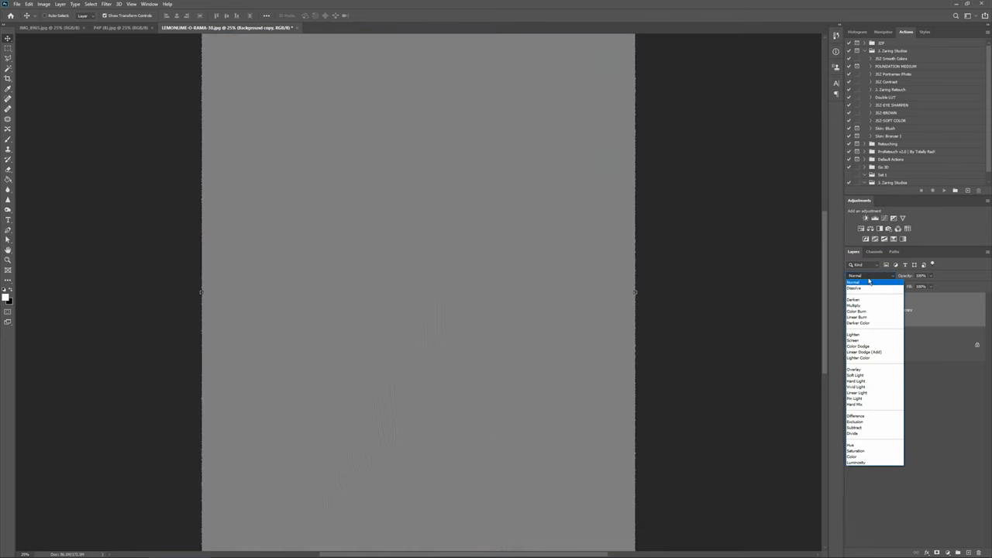
{"action": "left_click", "coordinate": [853, 282]}
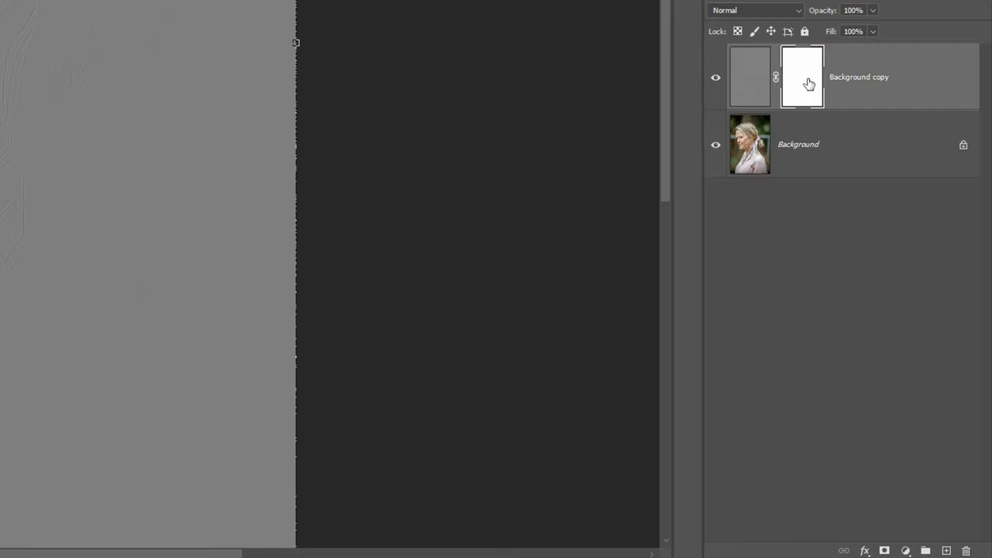
Fill the sharpening layer's mask with black and switch its blending to Linear Light
{"action": "left_click", "coordinate": [756, 10]}
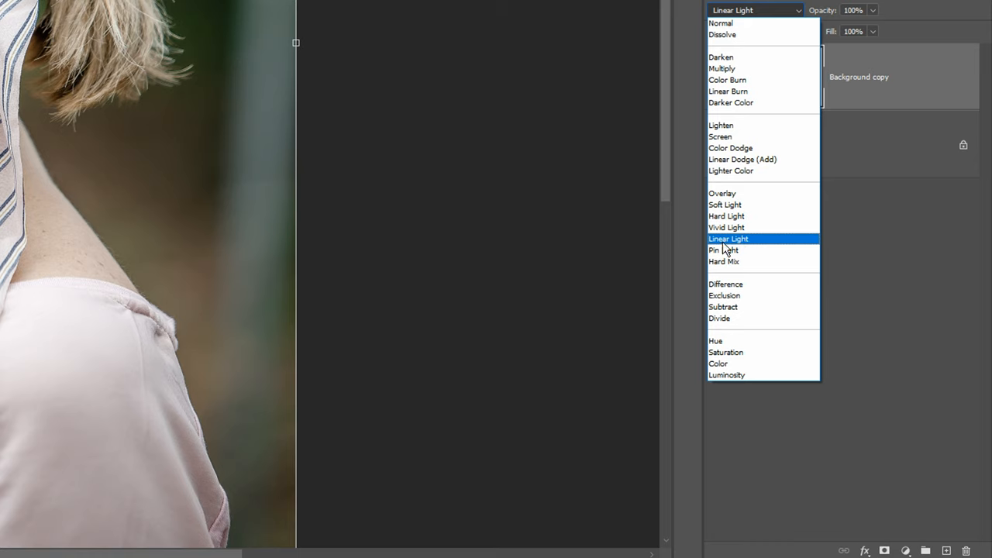
{"action": "mouse_move", "coordinate": [725, 244]}
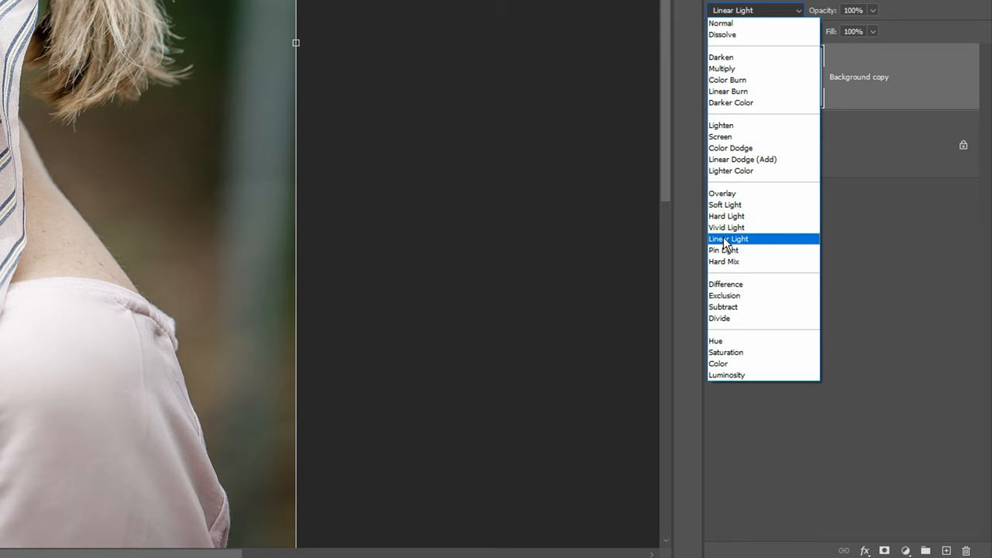
{"action": "left_click", "coordinate": [727, 238]}
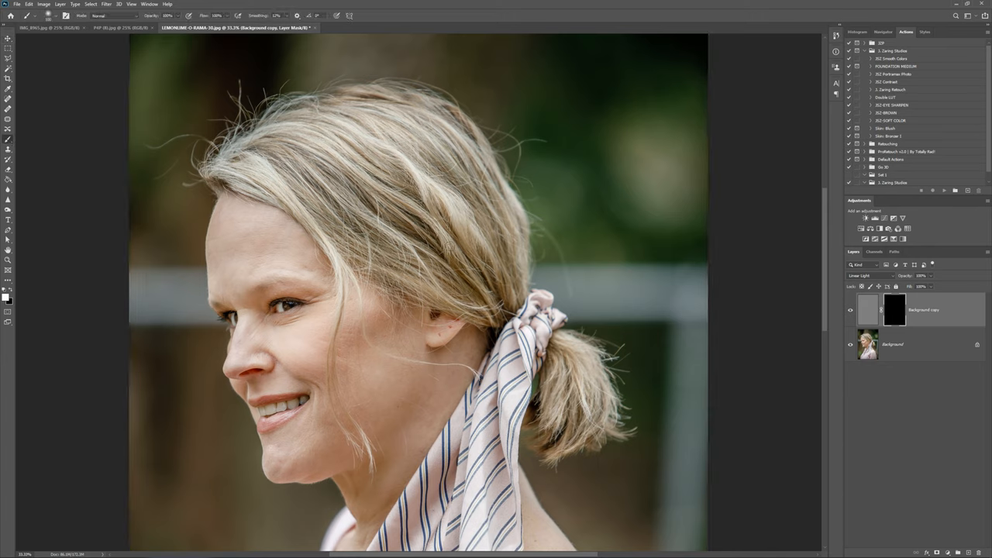
{"action": "mouse_move", "coordinate": [769, 360]}
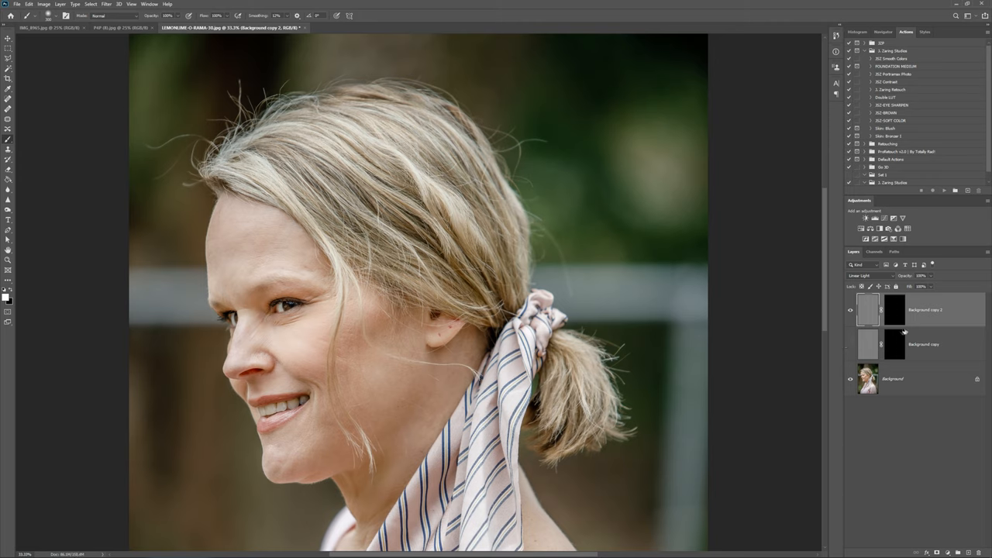
Duplicate the black-masked High Pass layer and rename the two layers Hair and Eyes
{"action": "left_click", "coordinate": [893, 309]}
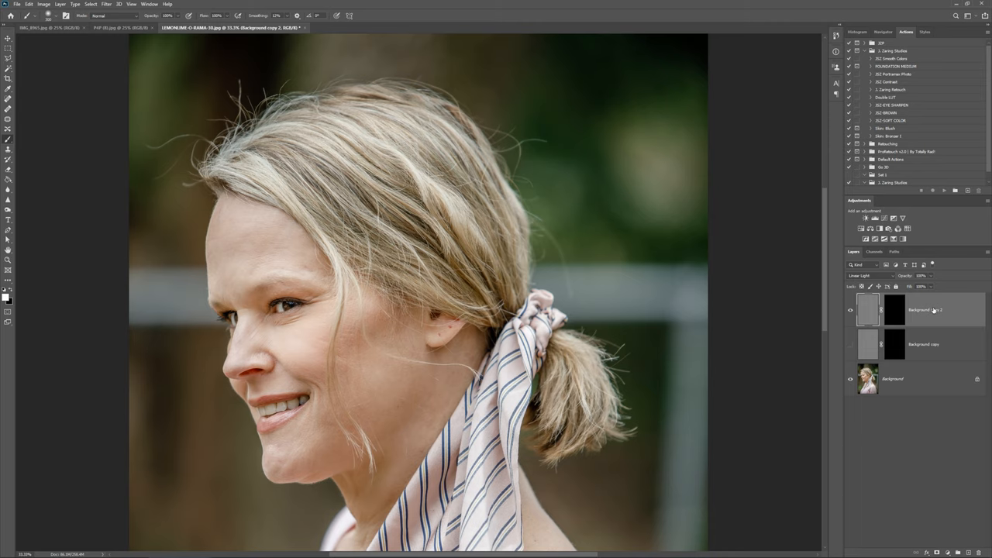
{"action": "double_click", "coordinate": [924, 310]}
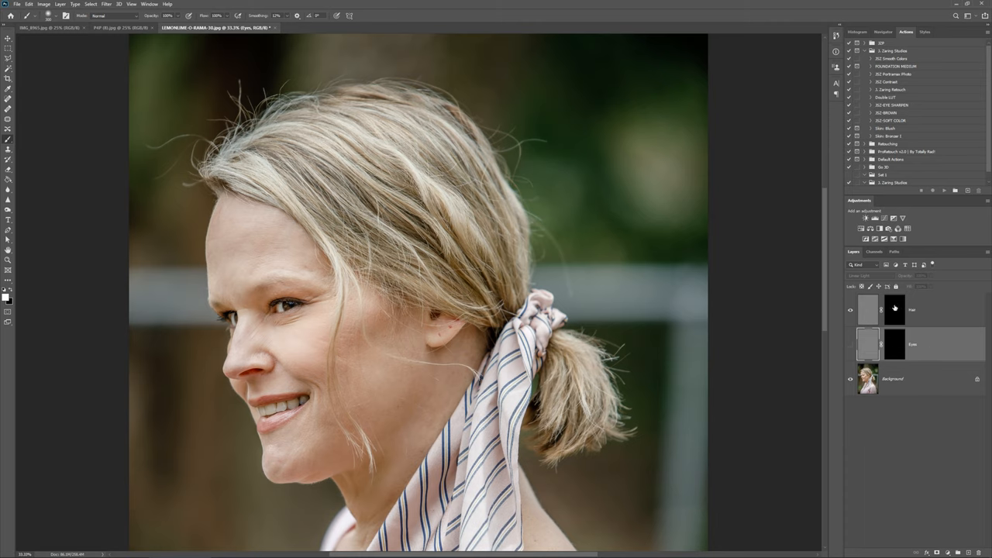
Select the Hair mask and brush white from the top of the hair downward
{"action": "left_click", "coordinate": [894, 309]}
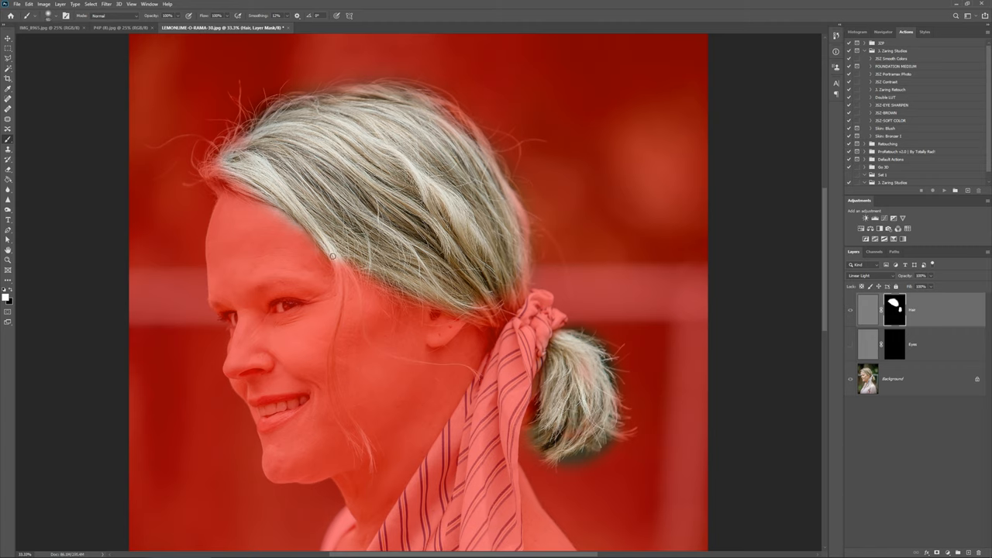
{"action": "left_click_drag", "start_coordinate": [333, 257], "coordinate": [343, 289]}
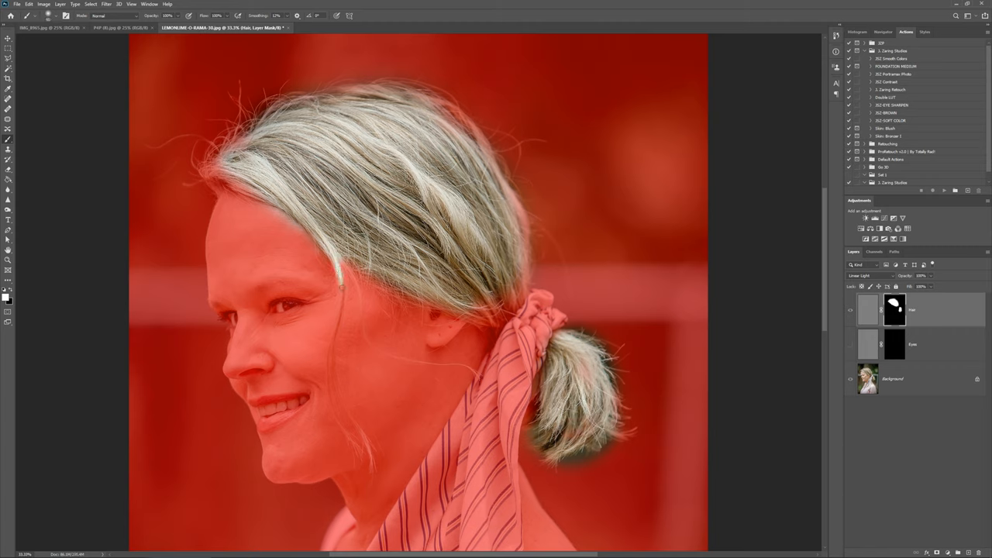
{"action": "left_click_drag", "start_coordinate": [341, 272], "coordinate": [329, 422]}
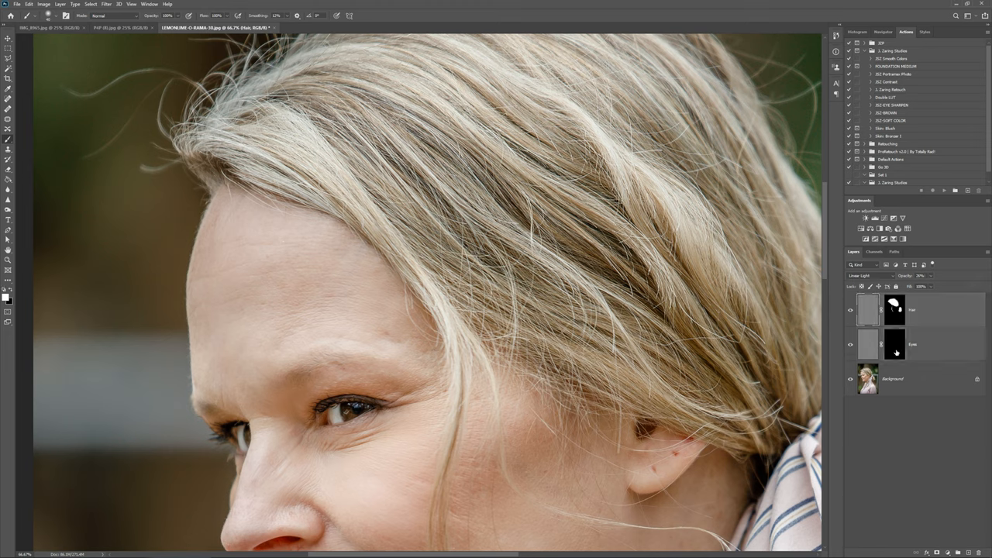
Select the Eyes layer mask in the Layers panel
{"action": "left_click", "coordinate": [895, 344]}
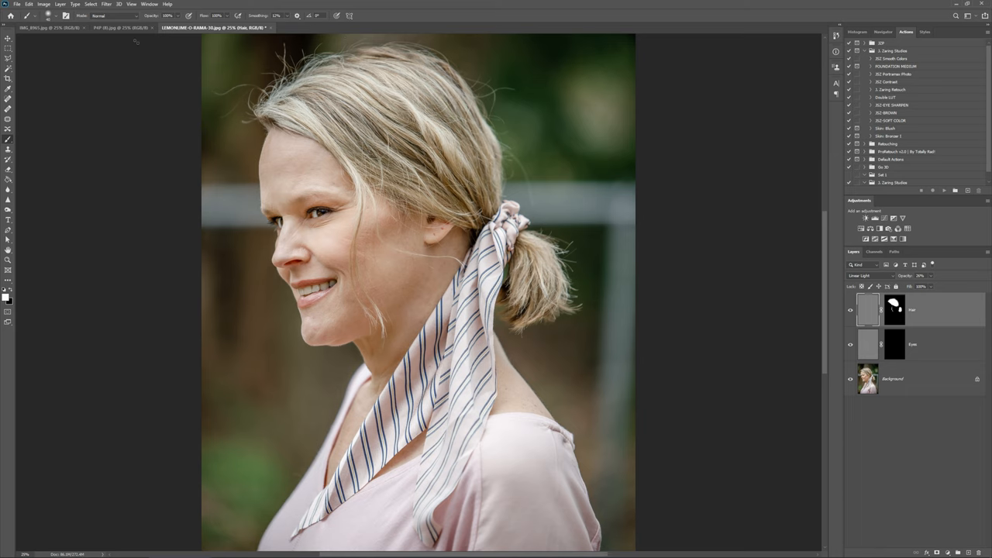
On the river photo, apply a 2-pixel High Pass to the background copy and blend it Linear Light
{"action": "left_click", "coordinate": [34, 28]}
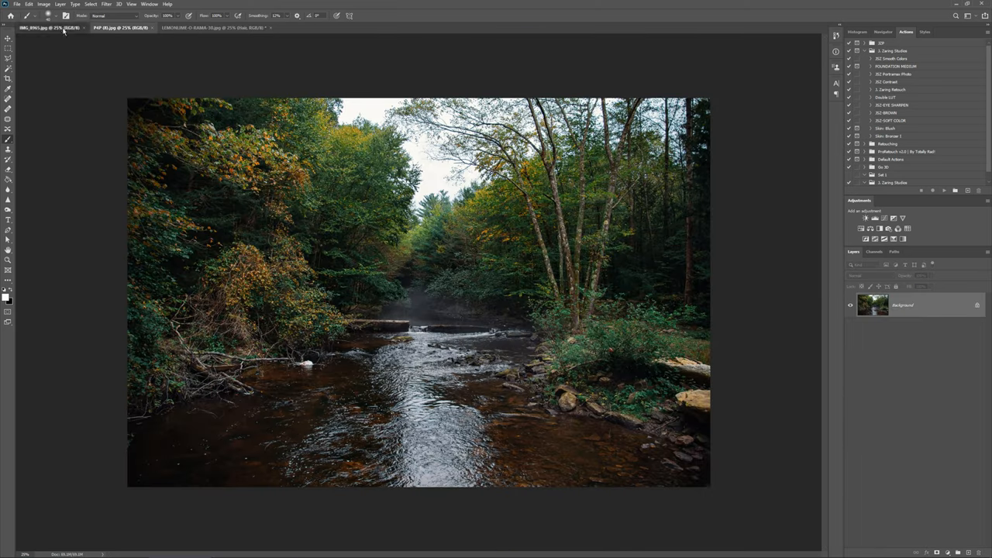
{"action": "left_click", "coordinate": [120, 27]}
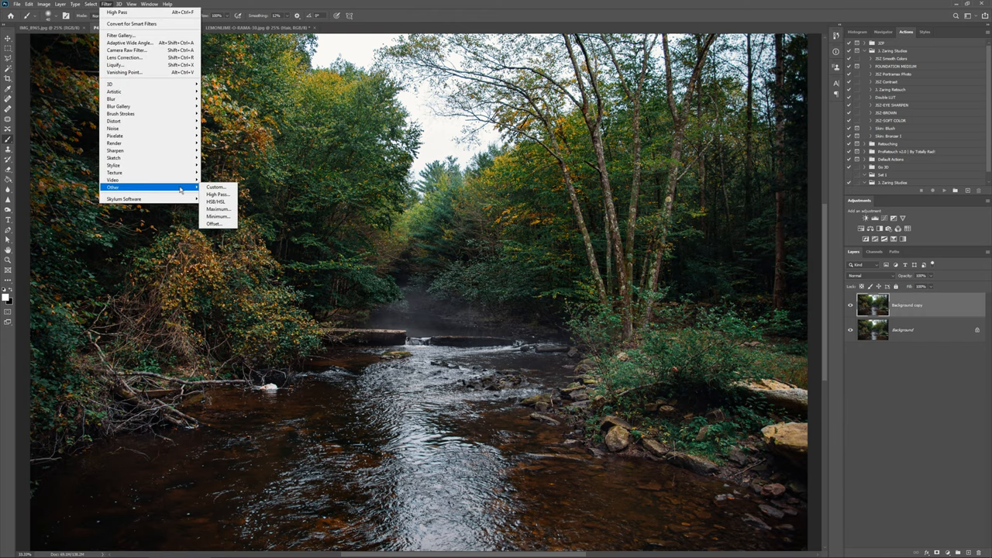
{"action": "left_click", "coordinate": [217, 193]}
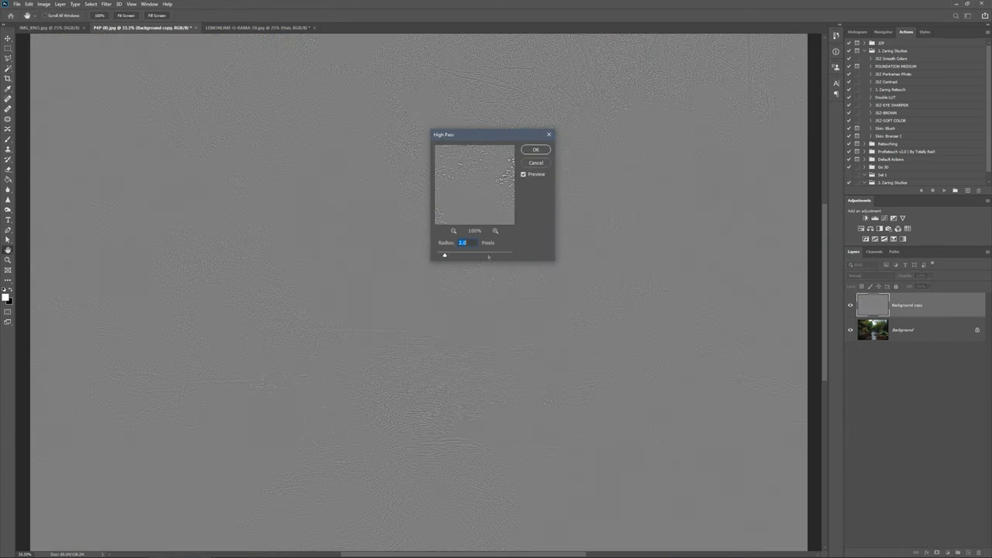
{"action": "left_click", "coordinate": [536, 148]}
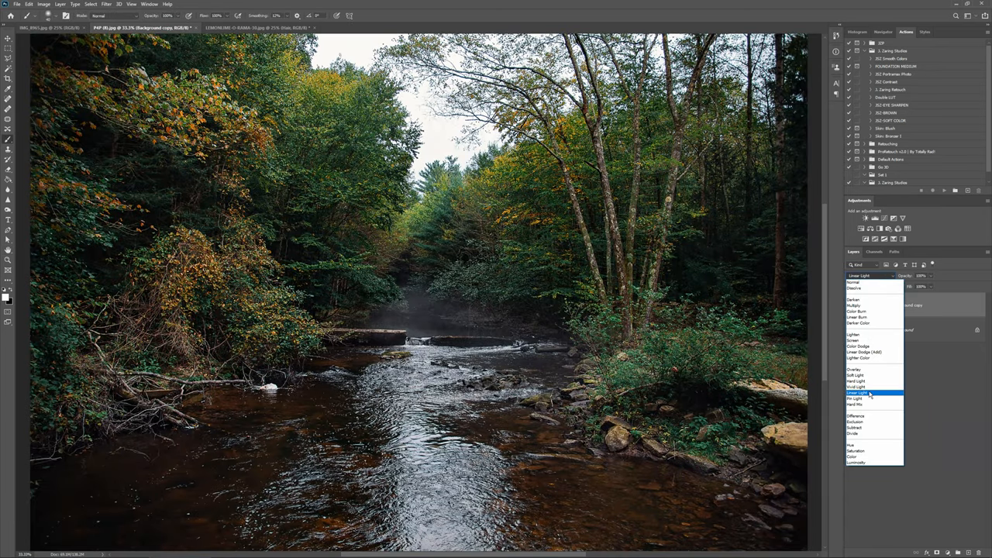
{"action": "left_click", "coordinate": [857, 392]}
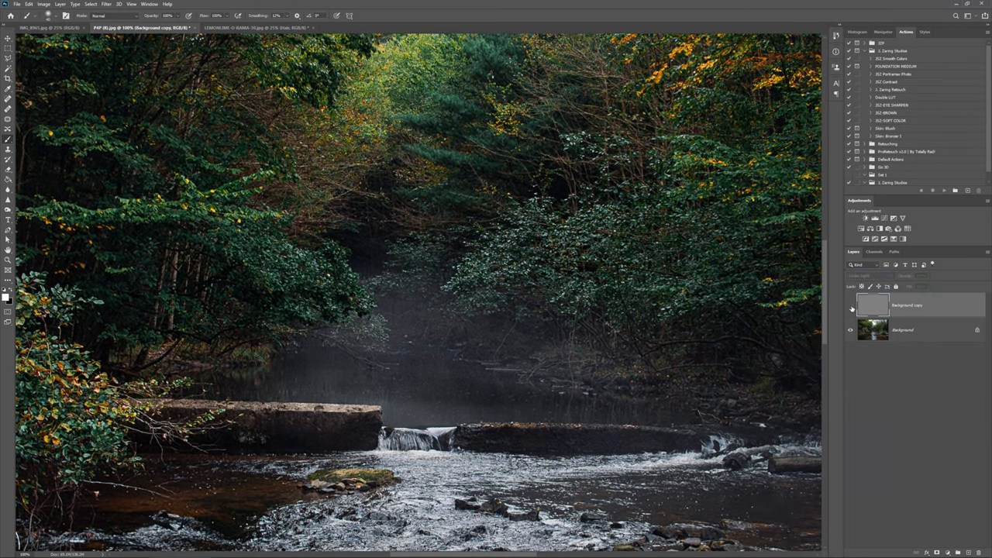
Toggle the sharpening layer's visibility to compare, then drop its opacity to about 10%
{"action": "left_click", "coordinate": [860, 275]}
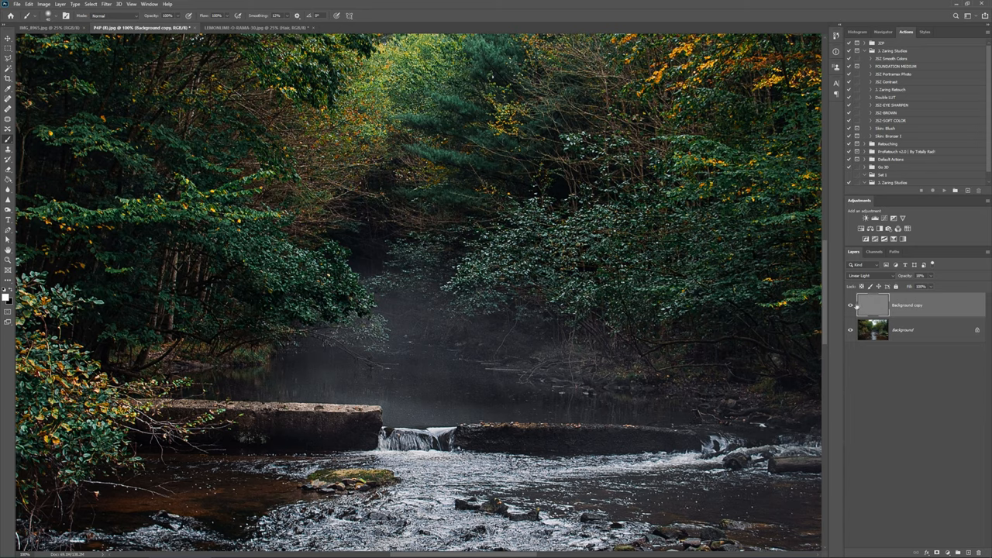
{"action": "left_click", "coordinate": [850, 305]}
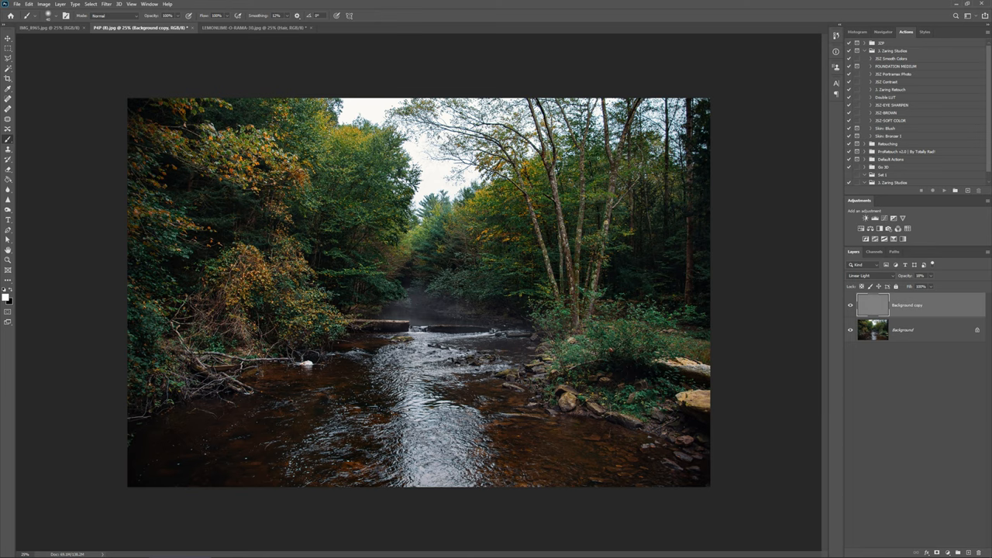
{"action": "mouse_move", "coordinate": [473, 295]}
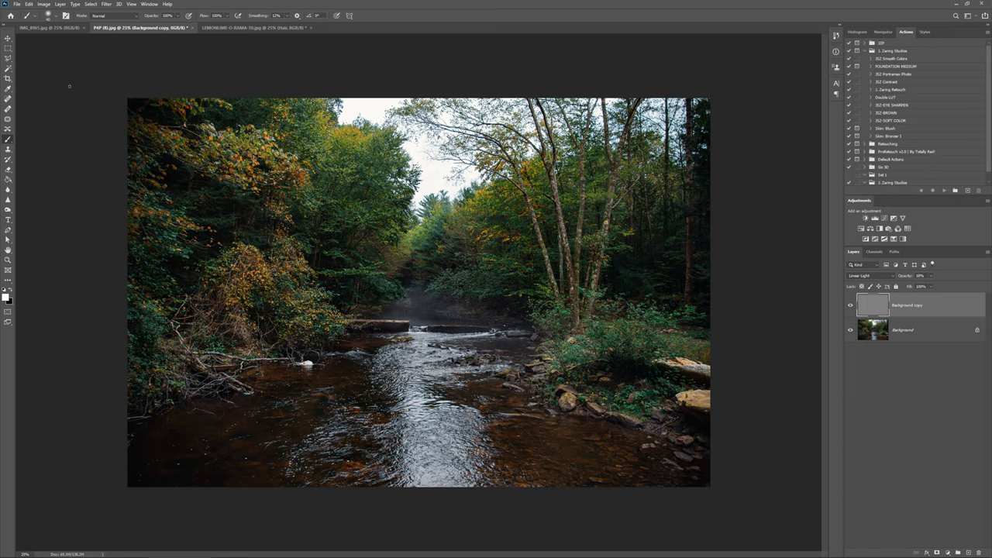
On the dog photo, apply a 2-pixel High Pass to Background copy and add a layer mask
{"action": "left_click", "coordinate": [47, 28]}
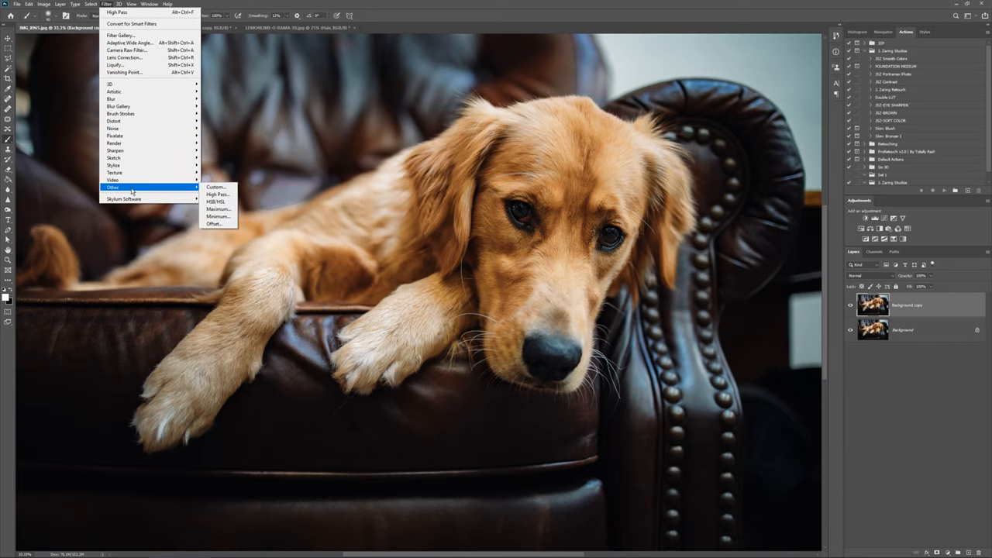
{"action": "left_click", "coordinate": [217, 194]}
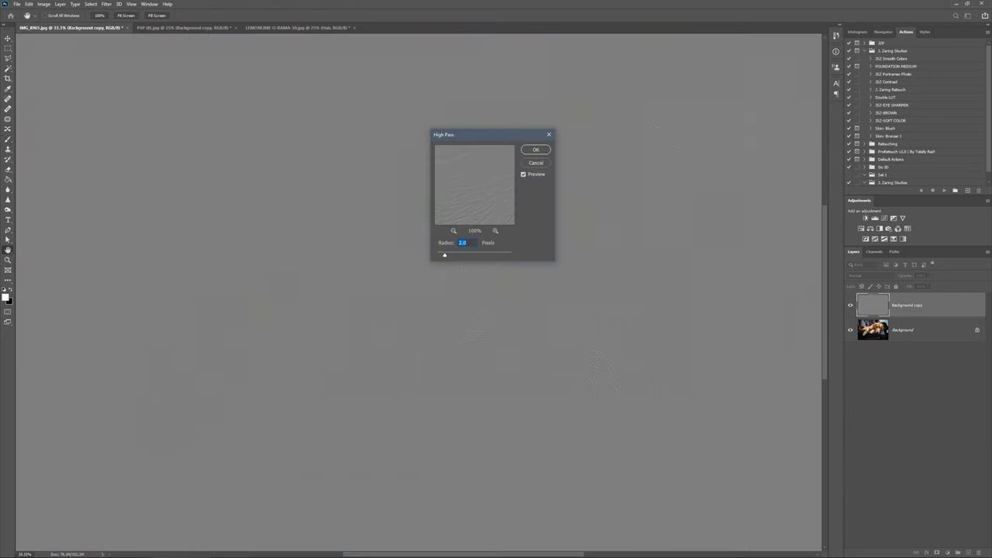
{"action": "left_click", "coordinate": [536, 149]}
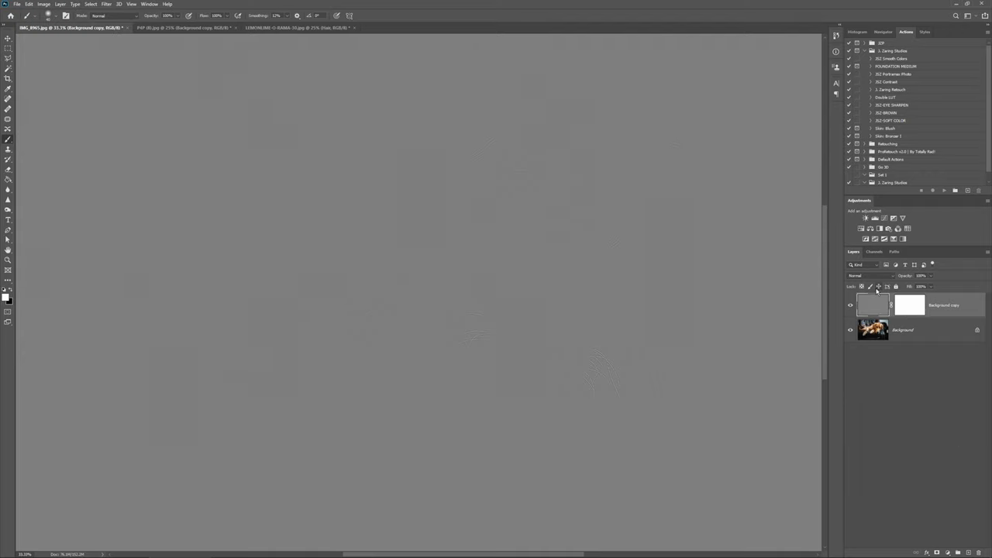
{"action": "left_click", "coordinate": [871, 276]}
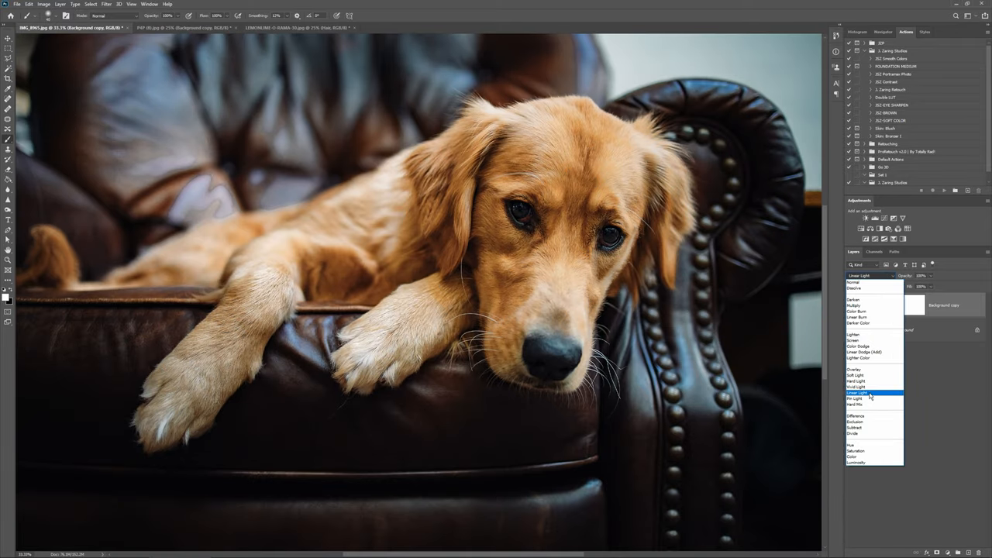
Set the dog's sharpening layer to Linear Light at 47% opacity and select its mask
{"action": "left_click", "coordinate": [858, 392]}
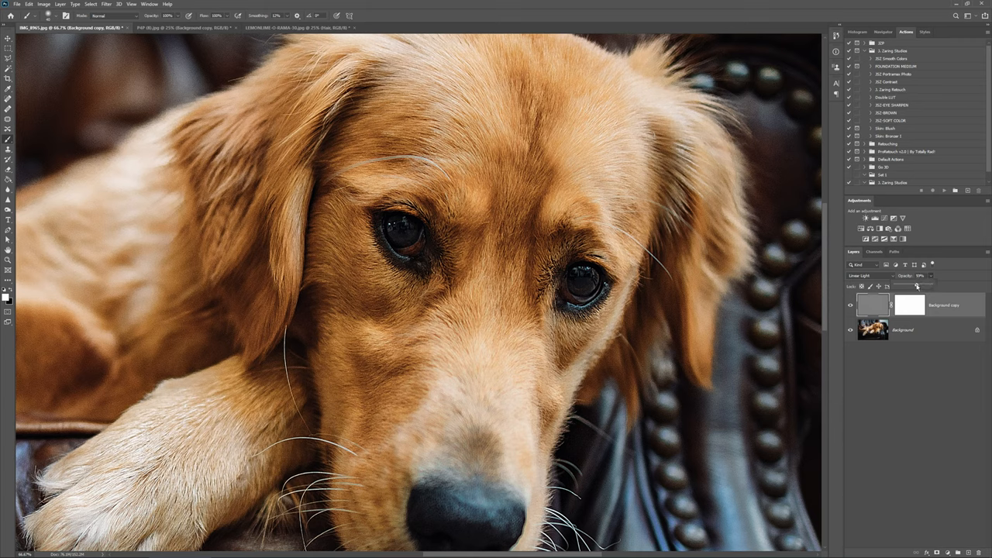
{"action": "left_click_drag", "start_coordinate": [918, 287], "coordinate": [910, 286]}
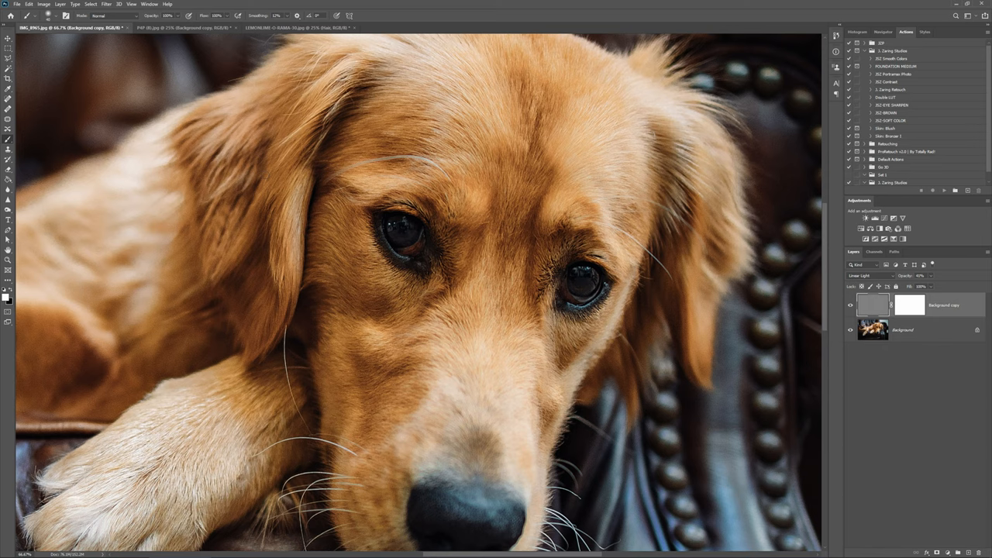
{"action": "left_click", "coordinate": [909, 303]}
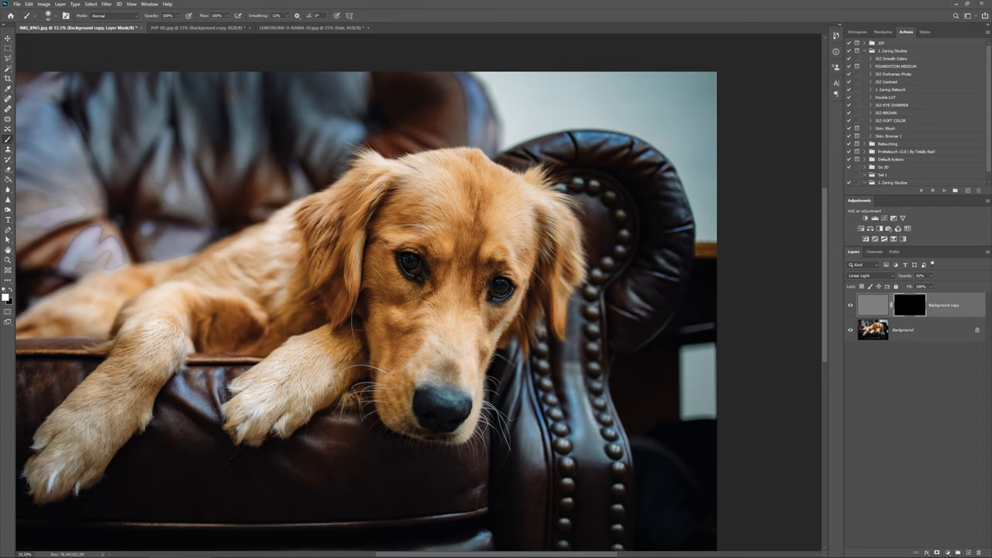
{"action": "mouse_move", "coordinate": [293, 266]}
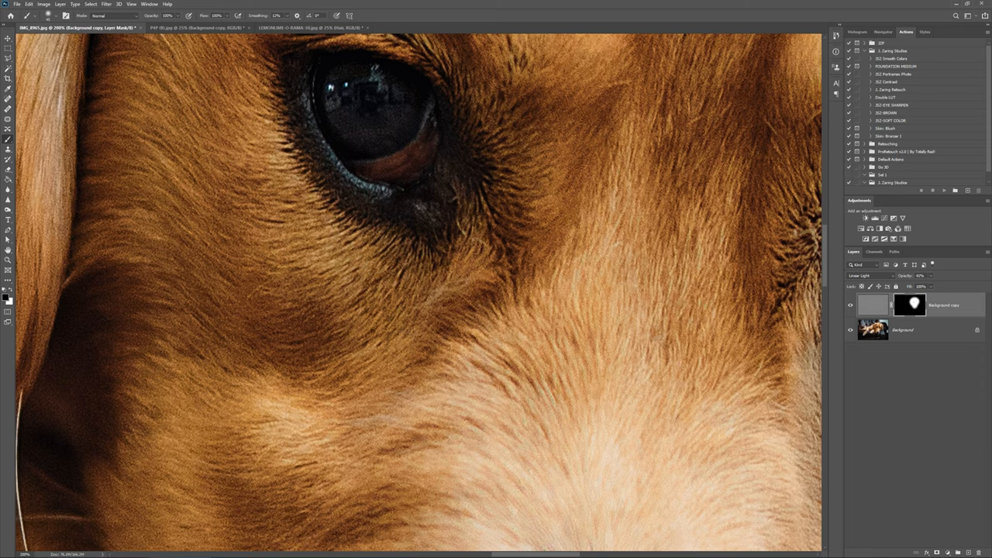
{"action": "mouse_move", "coordinate": [564, 416]}
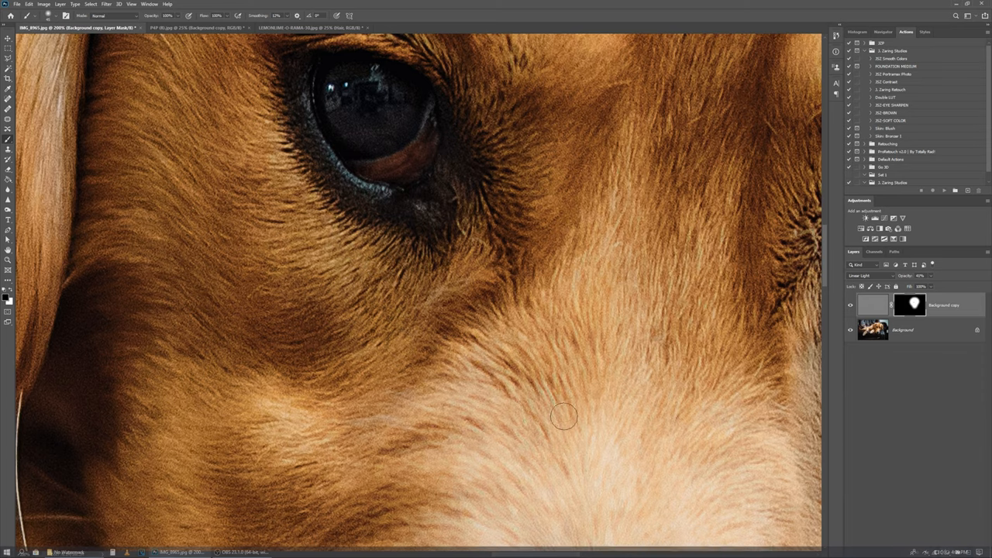